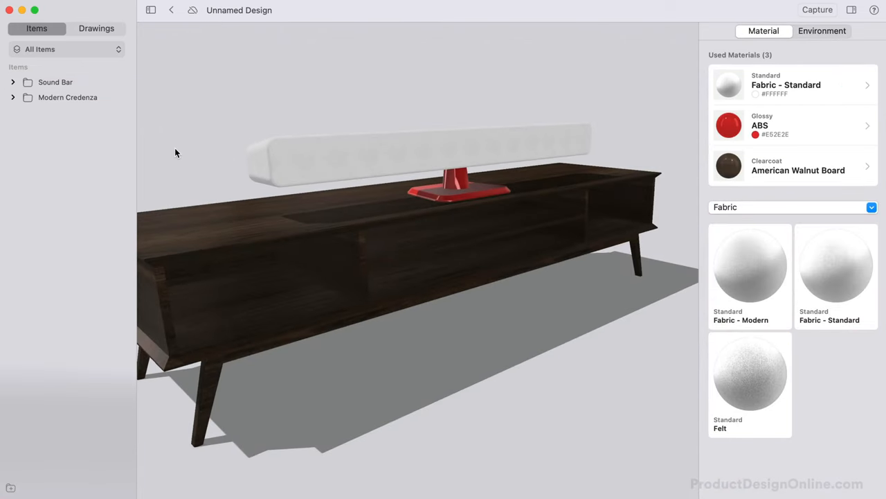
Close the sound bar design and return to Designs on Your Mac
left_click(457, 187)
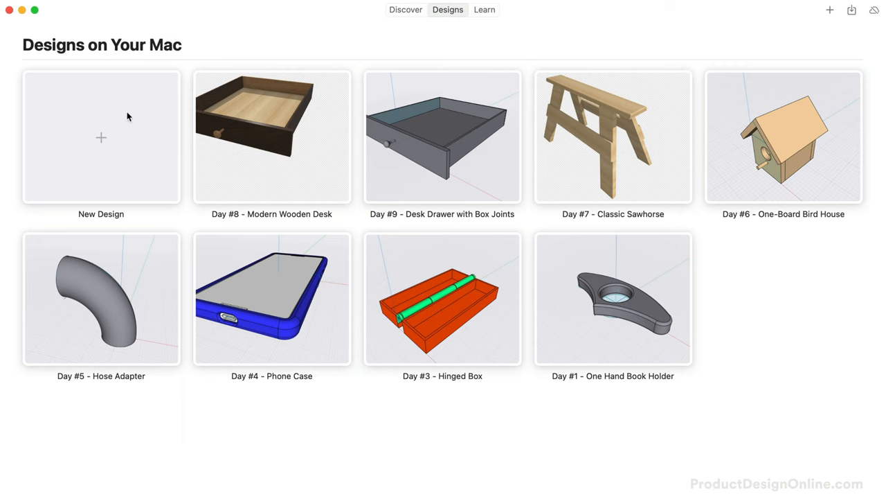
Create a new design with a 15.75 by 54 inch center rectangle at the origin
left_click(101, 137)
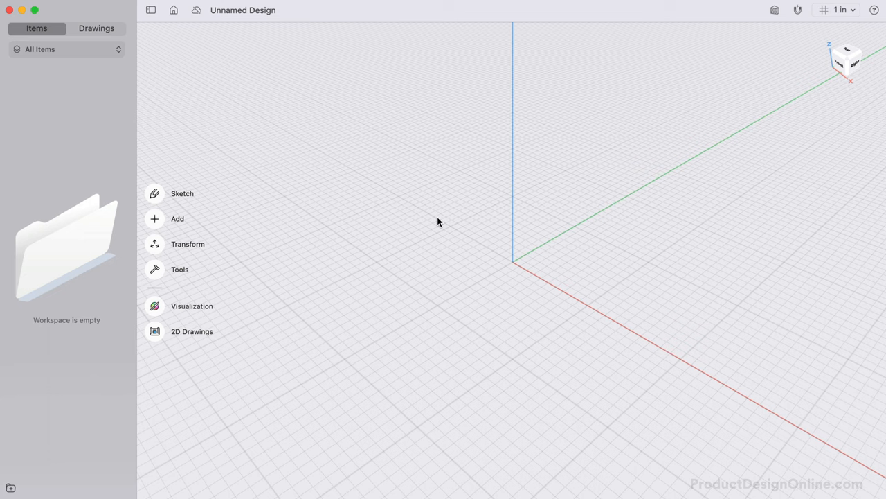
mouse_move(372, 208)
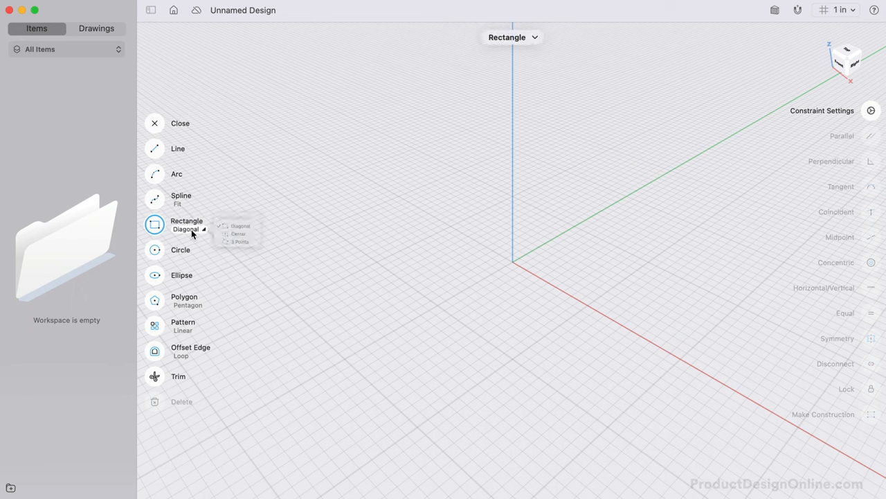
left_click(239, 233)
type("54\"")
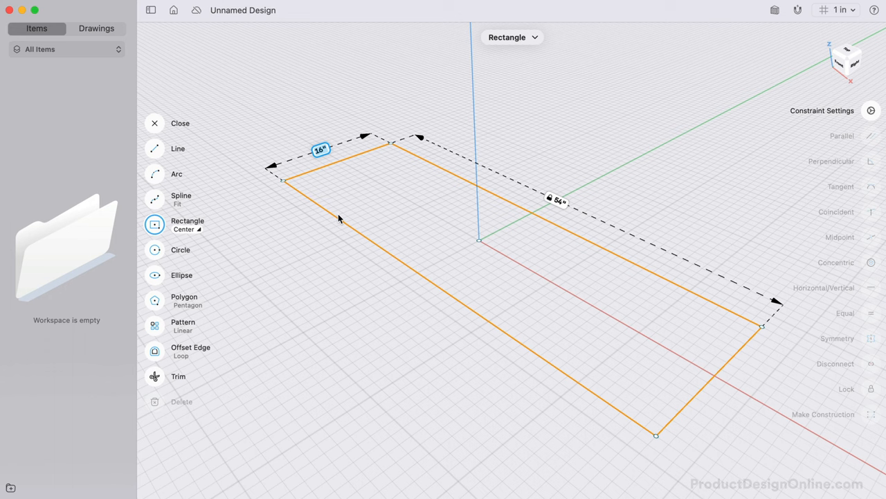
type("15.75")
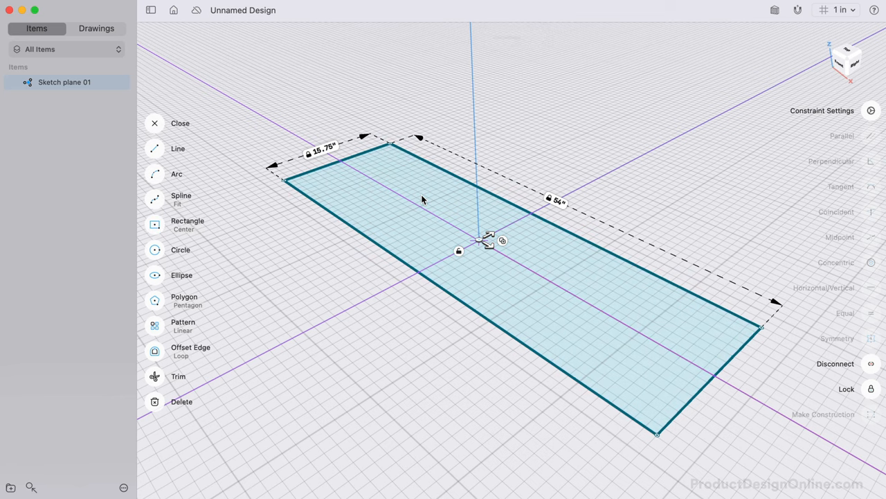
Extrude the rectangle into a thin angled-edge board, Body 01
left_click(180, 123)
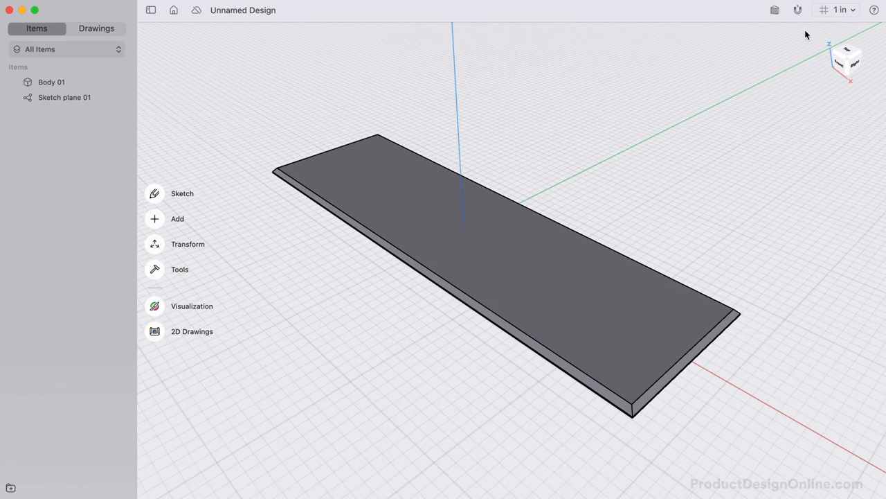
left_click(845, 58)
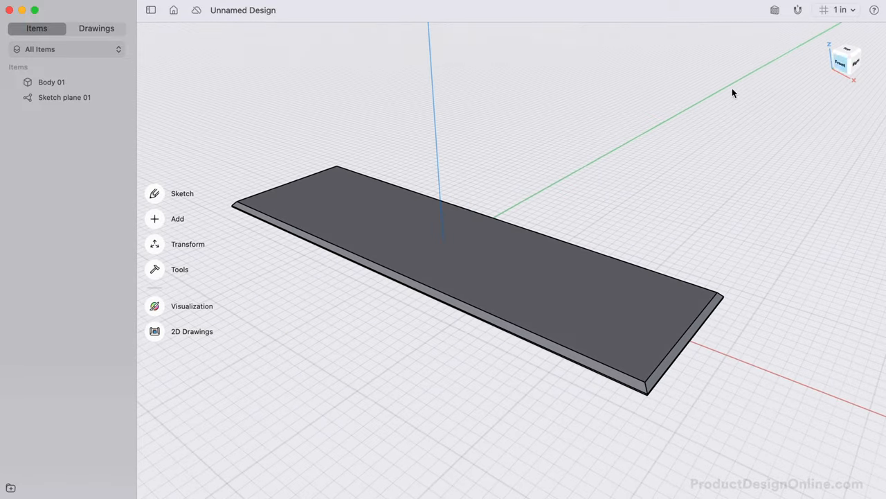
mouse_move(448, 259)
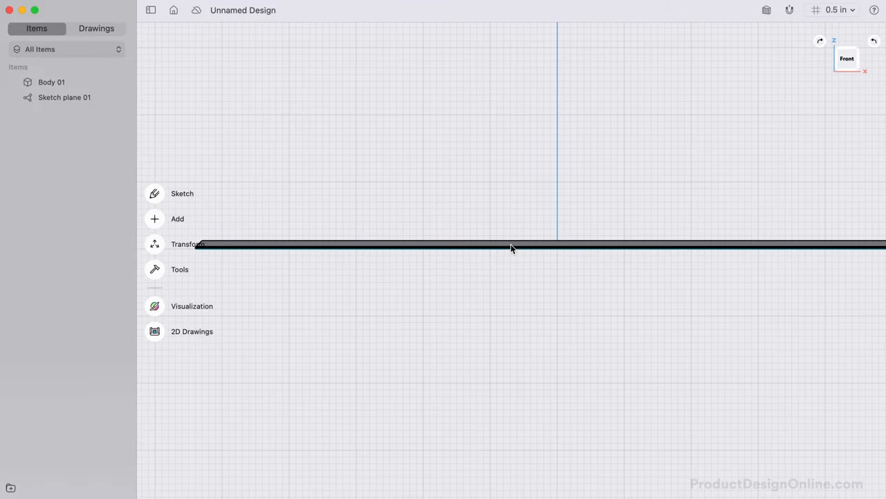
Choose the board's top face as the reference for an offset plane
left_click(188, 244)
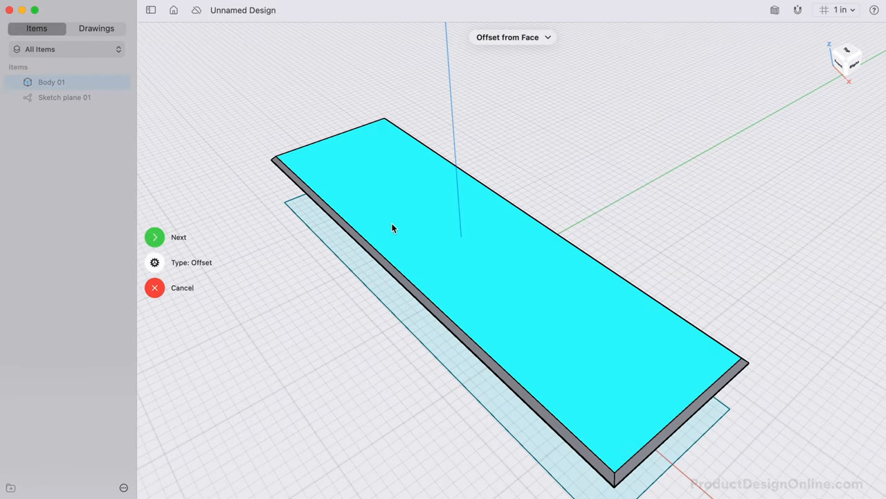
Add a plane 2.75 in above the board and mirror the board across it
left_click(155, 237)
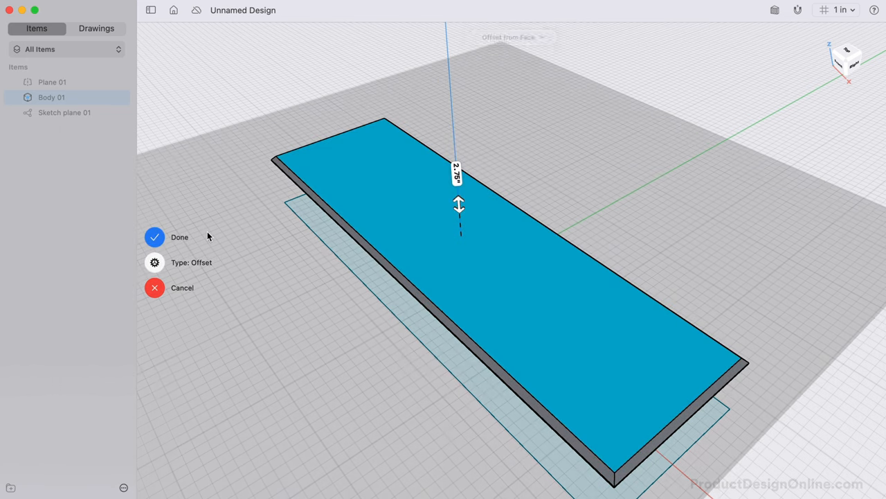
left_click(155, 237)
type("mi")
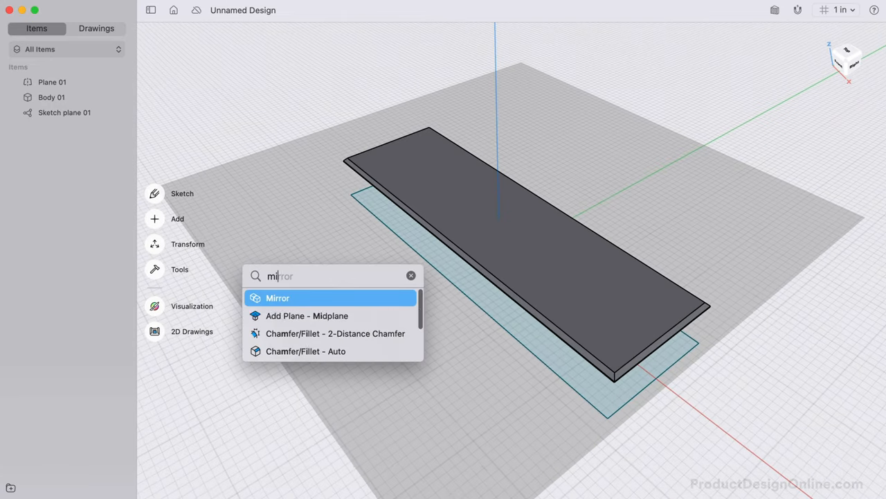
left_click(277, 298)
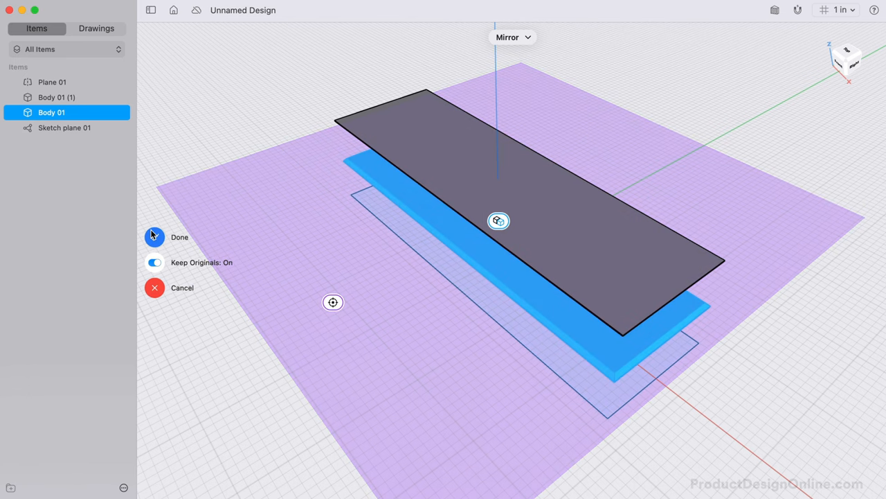
left_click(155, 236)
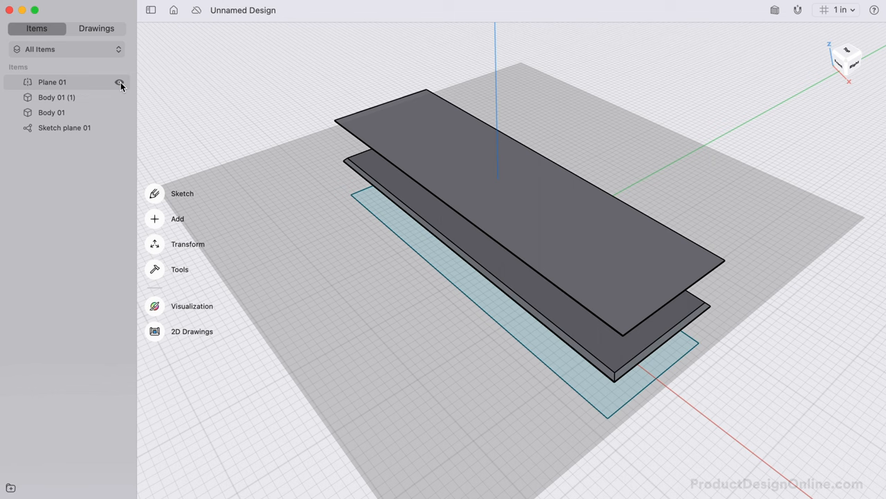
Hide Plane 01 and Sketch plane 01, viewing the boards from the right
left_click(120, 82)
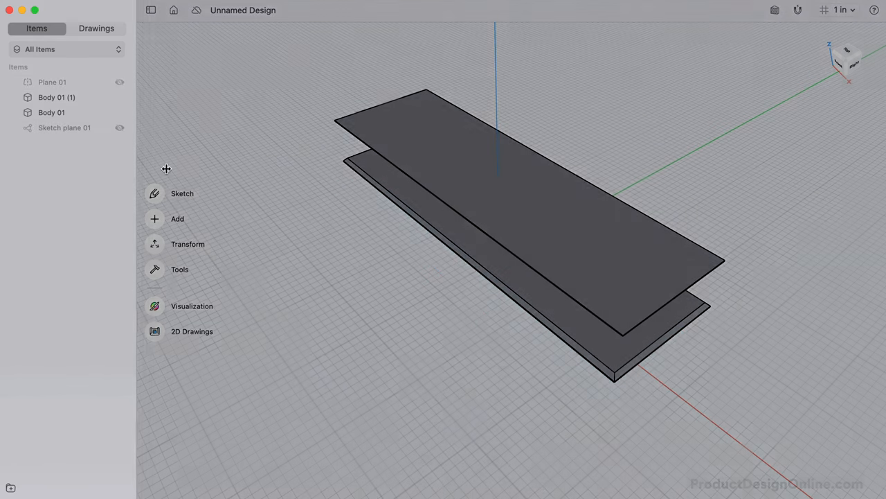
mouse_move(845, 61)
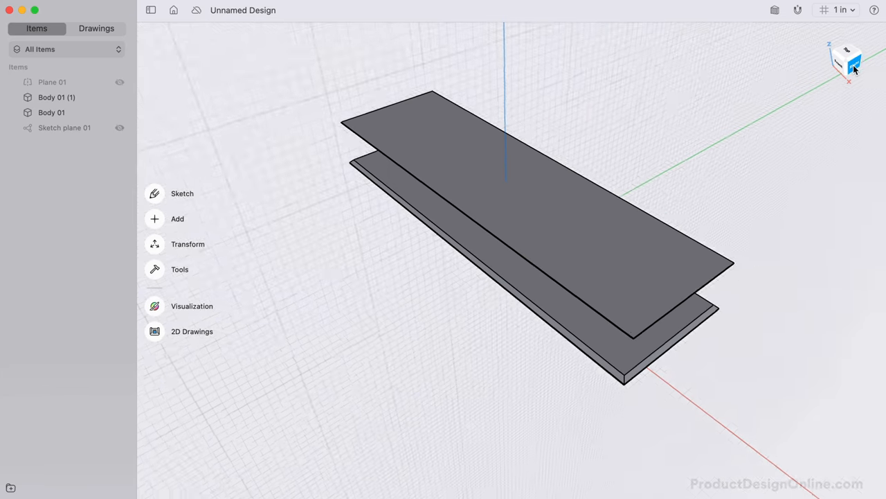
left_click(848, 62)
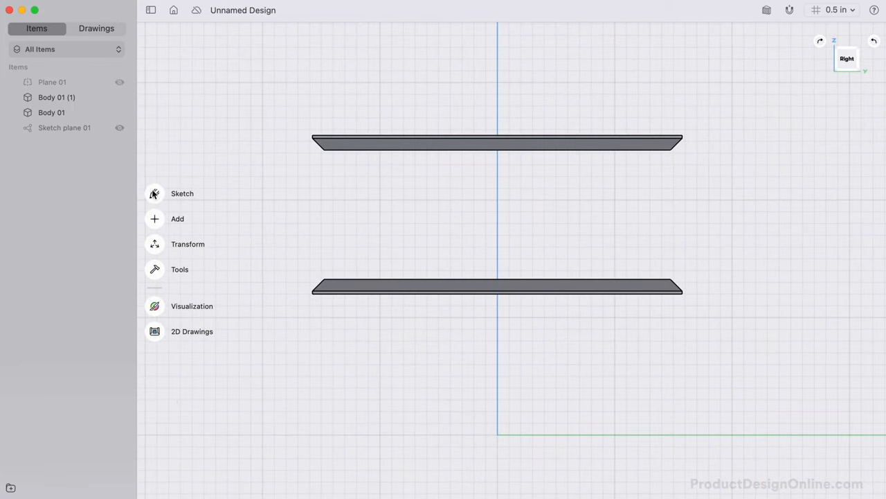
Sketch a diagonal side-profile rectangle and extrude it into side panel Body 03
left_click(154, 193)
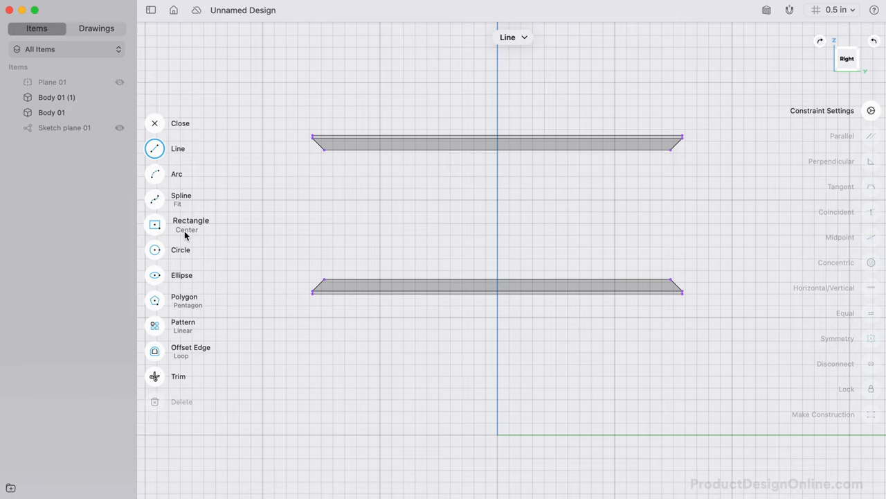
left_click(190, 220)
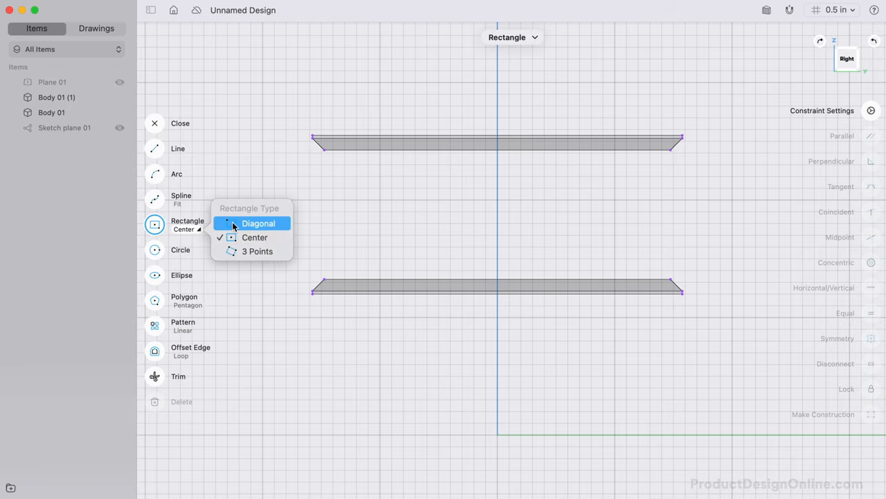
left_click(259, 223)
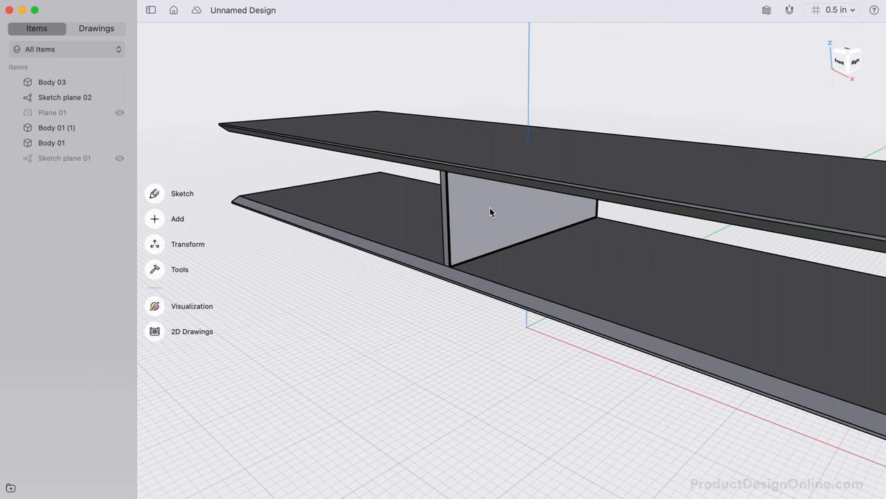
left_click(492, 211)
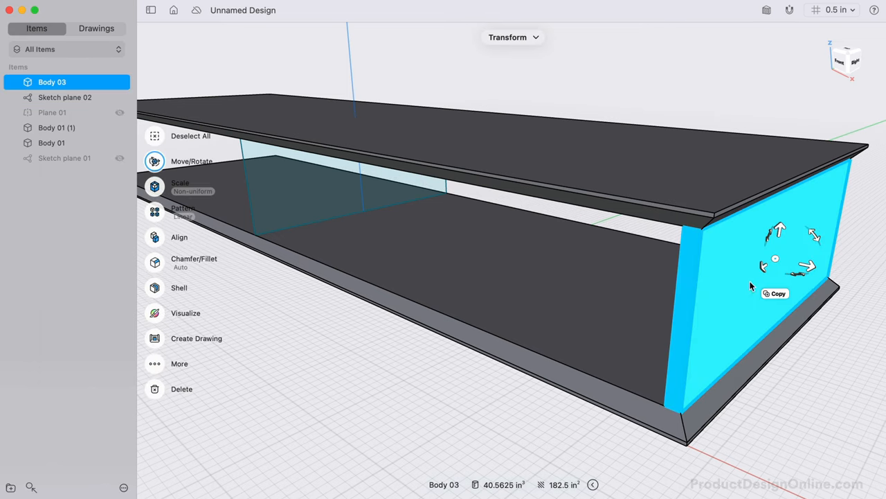
Copy Body 03 inward by -11.875 in to form divider Body 03 (1)
left_click(776, 293)
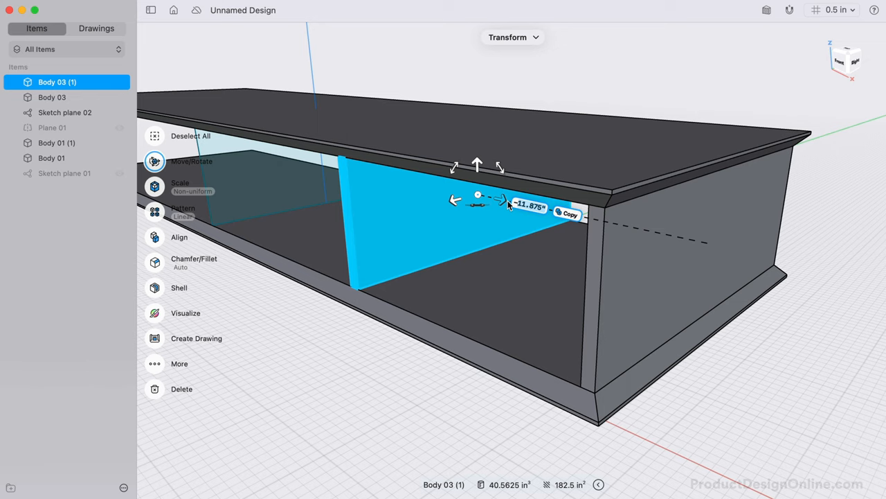
left_click_drag(499, 201, 484, 196)
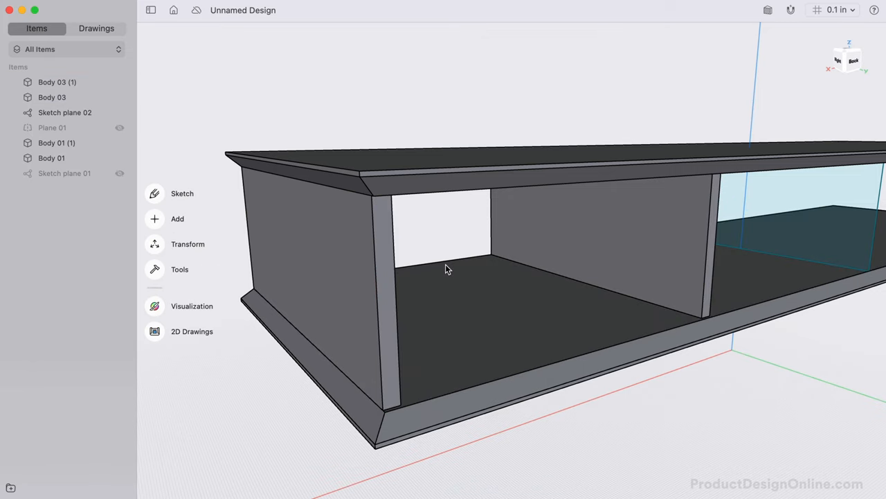
mouse_move(262, 403)
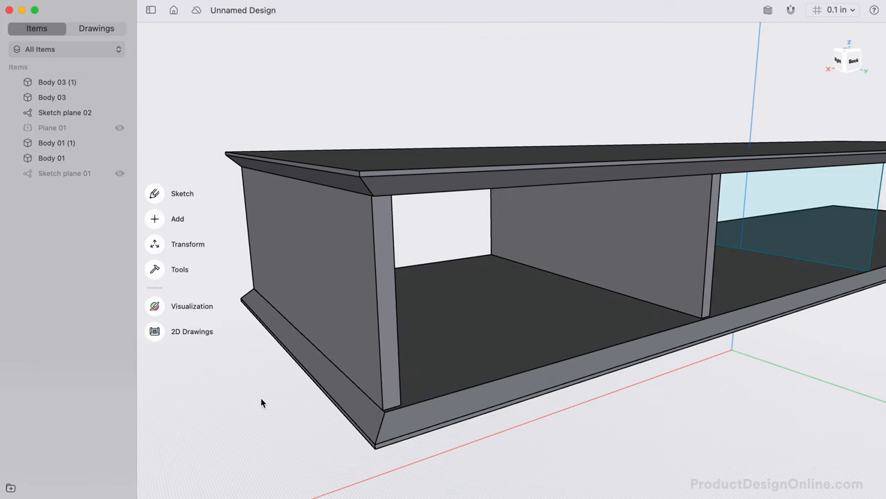
mouse_move(273, 419)
type("m")
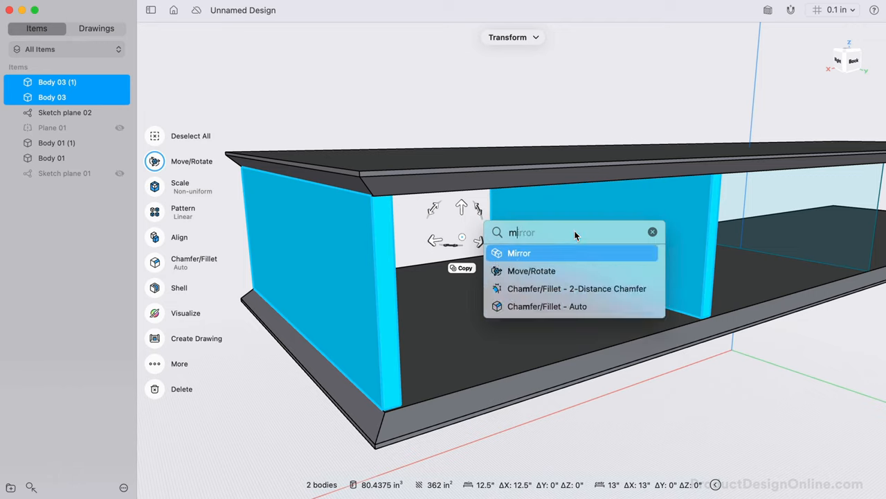
Mirror the side panel and divider across the center plane, keeping the originals
left_click(518, 253)
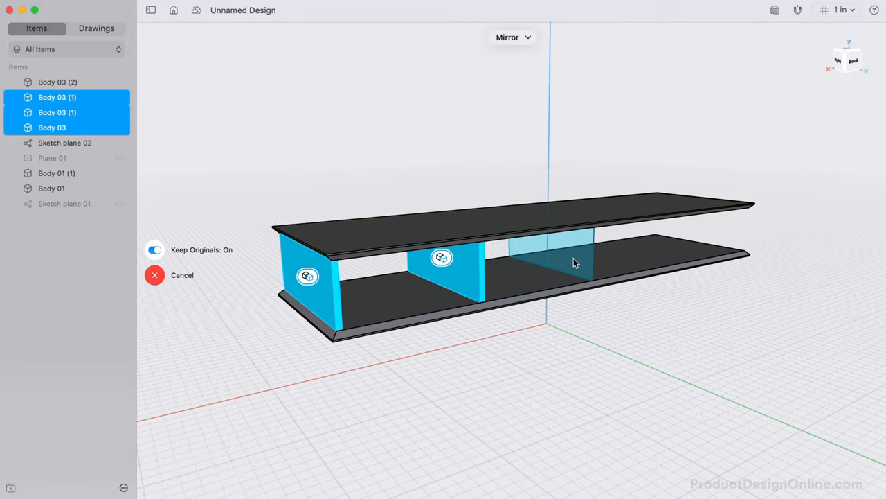
left_click(573, 259)
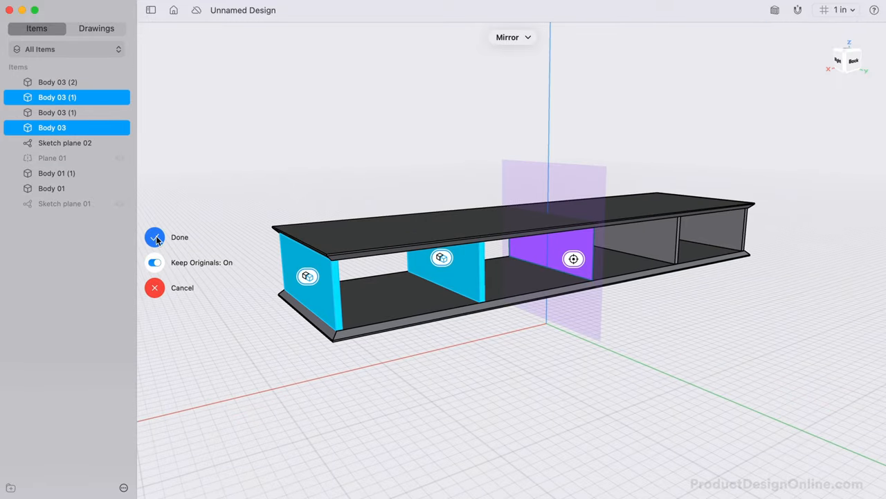
left_click(154, 237)
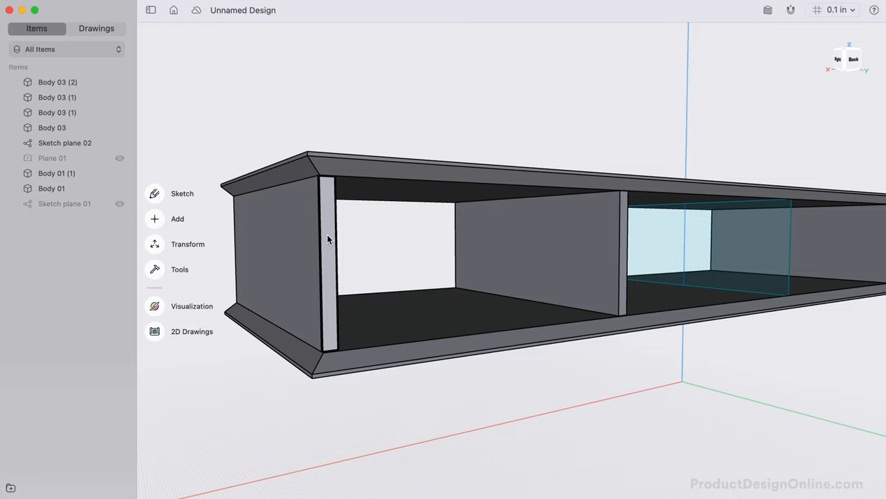
Offset the divider end face, then extrude the long face as new back panel Body 07
left_click(182, 193)
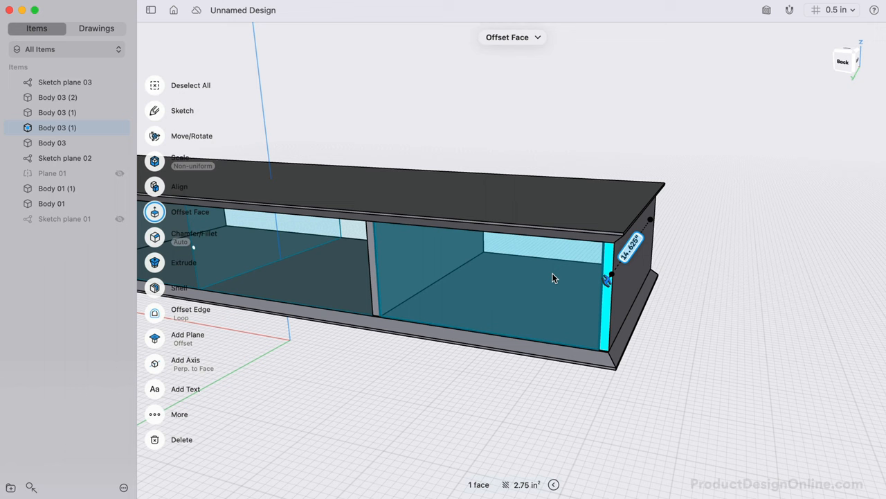
left_click(183, 261)
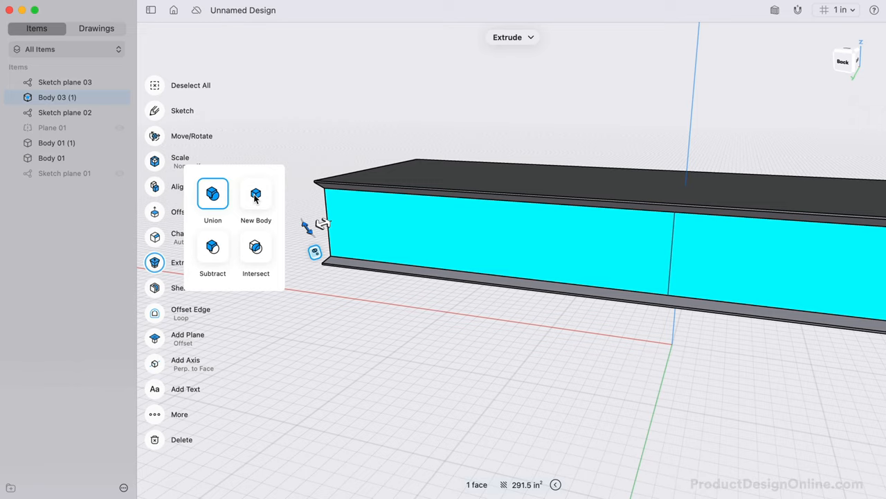
left_click(255, 193)
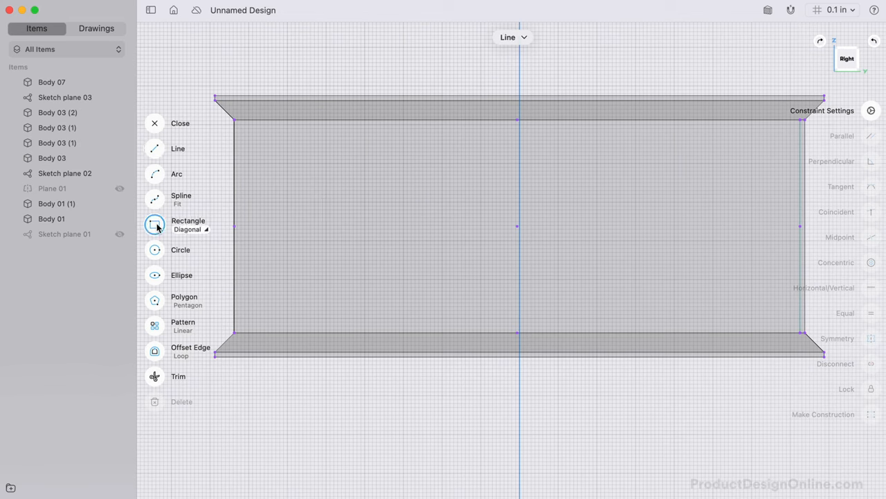
Draw a rectangle on the Right view and extrude it 26 in into shelf Body 08
left_click(154, 224)
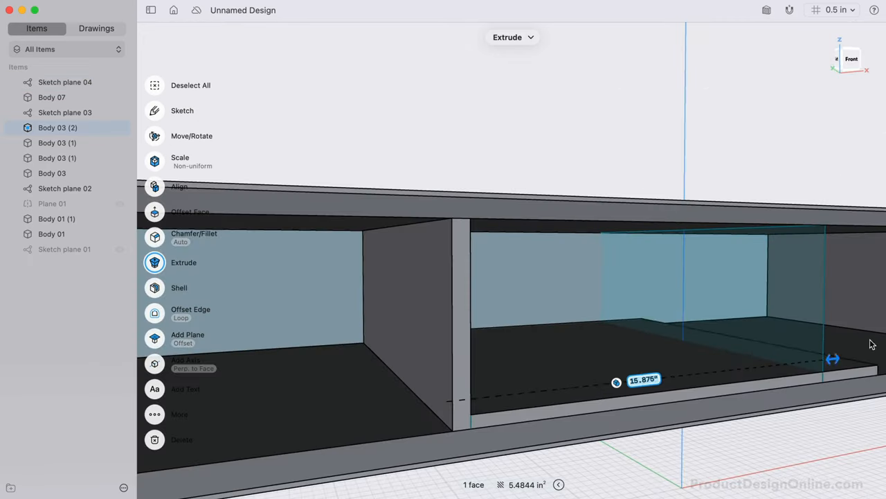
left_click_drag(833, 358, 782, 353)
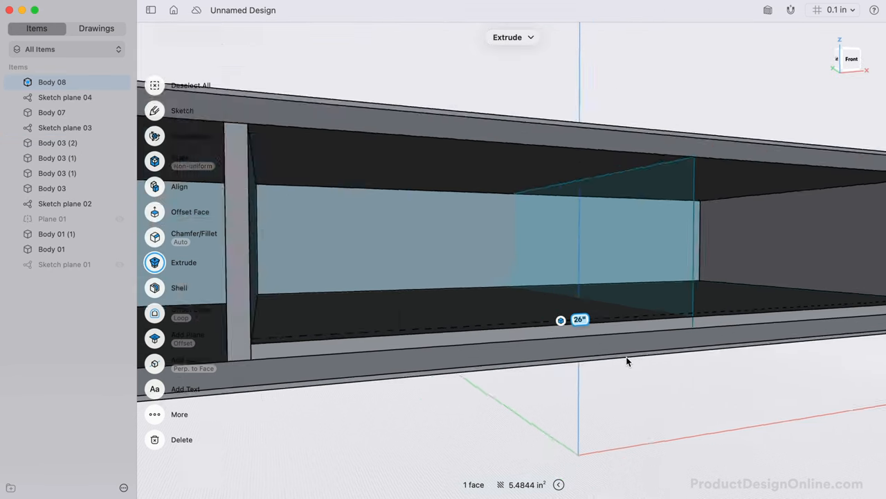
left_click(190, 211)
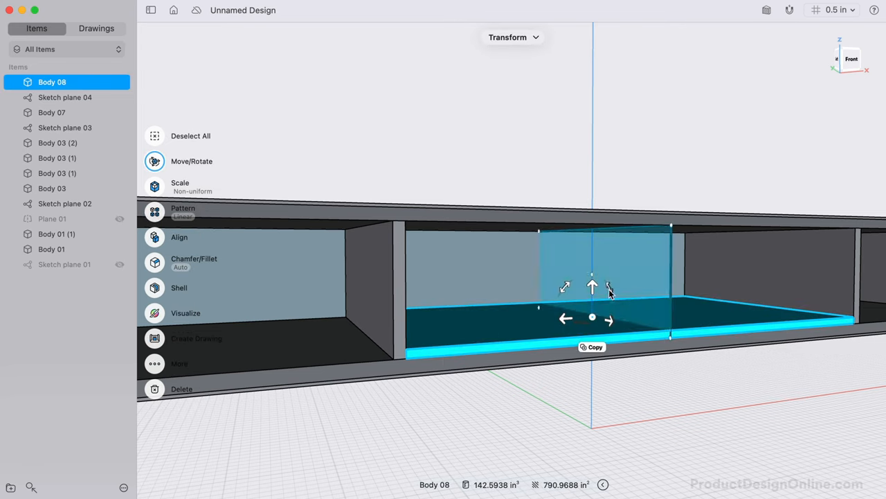
Raise shelf Body 08 with Move/Rotate to about mid-height in the right compartment
left_click_drag(592, 287, 592, 260)
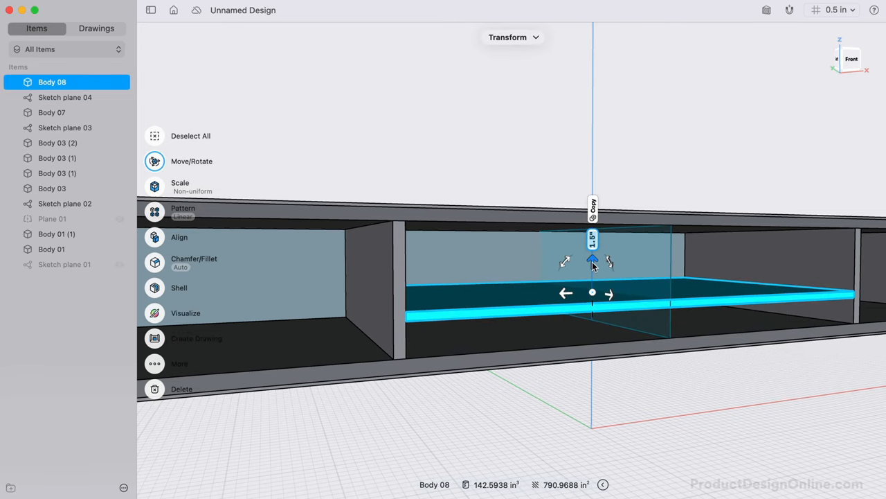
left_click_drag(592, 259, 593, 243)
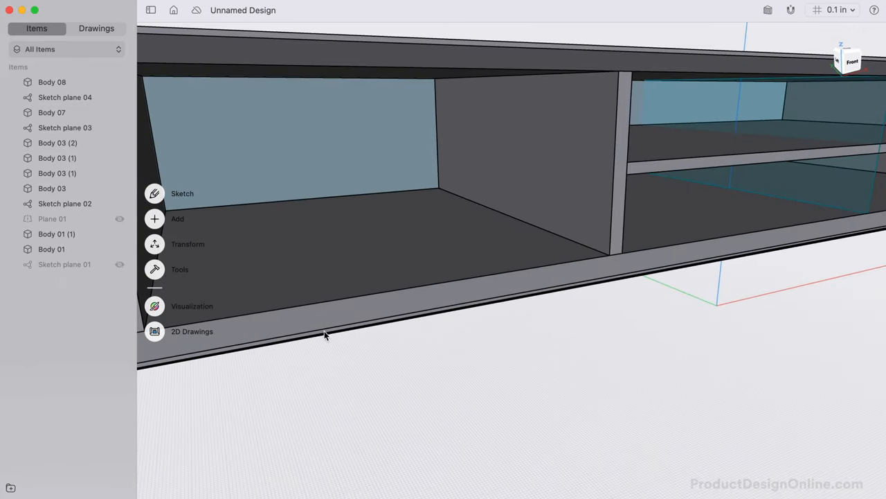
Sketch a 15.75 x 2.5 in rectangle on the front plane below the base, forming Body 09
left_click(182, 193)
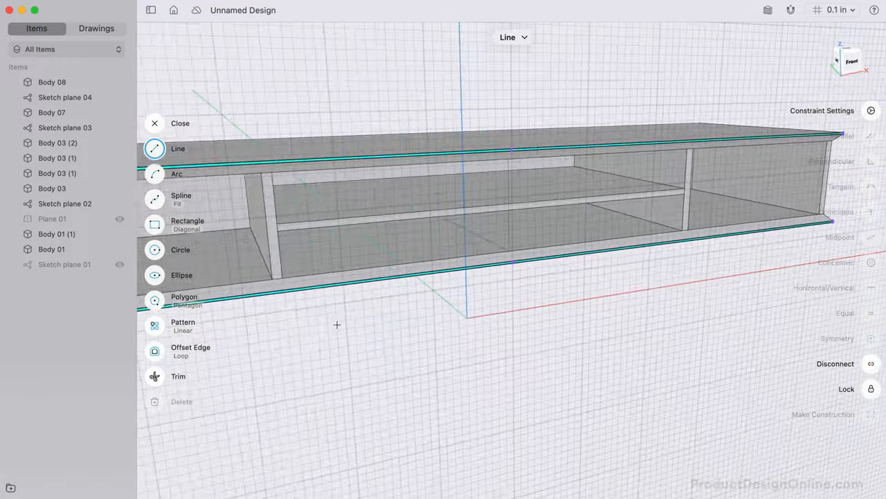
left_click(187, 225)
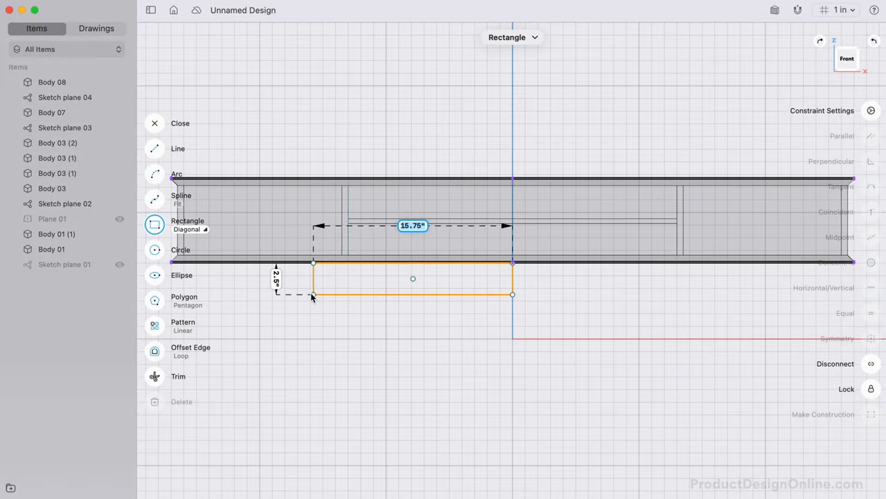
left_click_drag(313, 295, 215, 297)
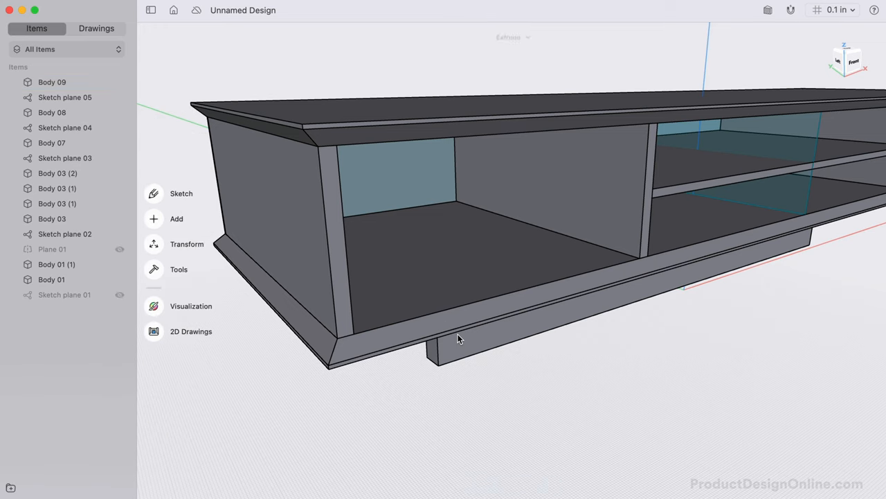
Move support bar Body 09 back 1 in beneath the bottom board
left_click(457, 346)
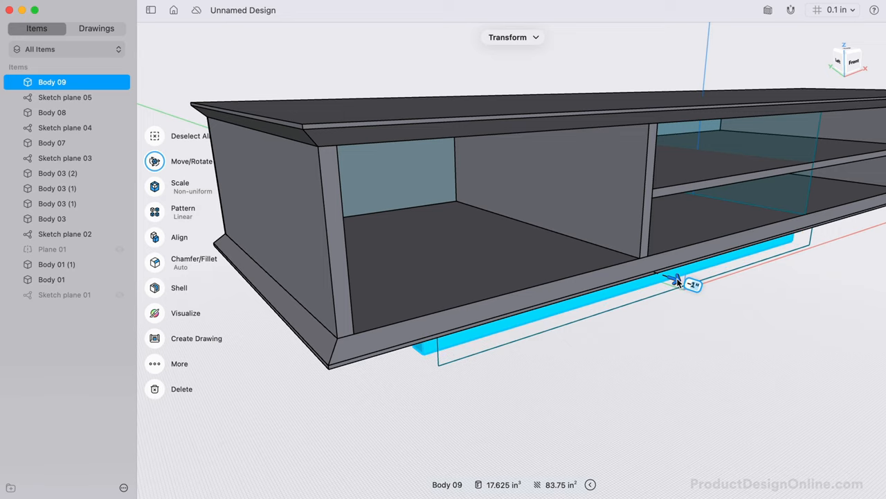
left_click(411, 408)
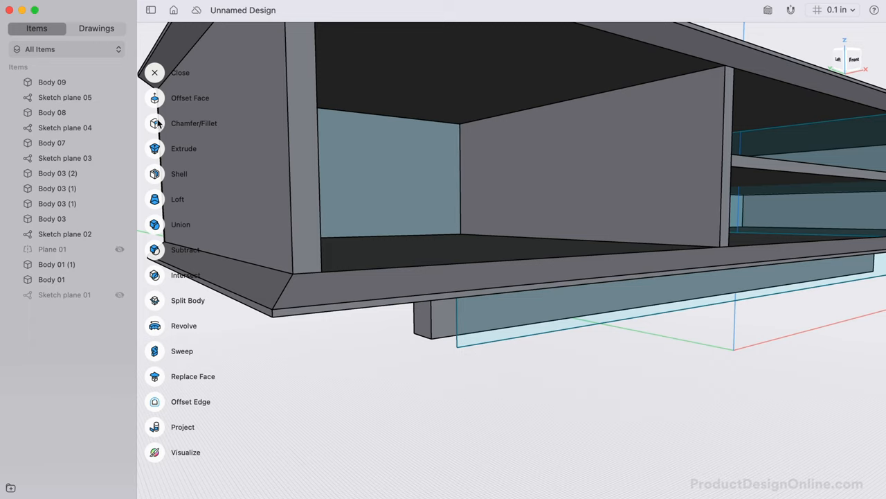
Apply a 2-Distance Chamfer 0.3125 in deep to the support bar's end edge
left_click(193, 122)
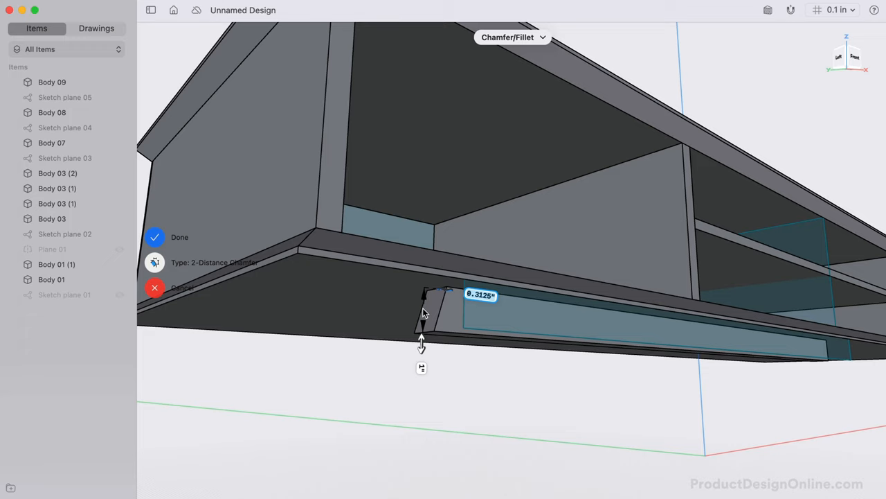
left_click_drag(421, 344, 421, 339)
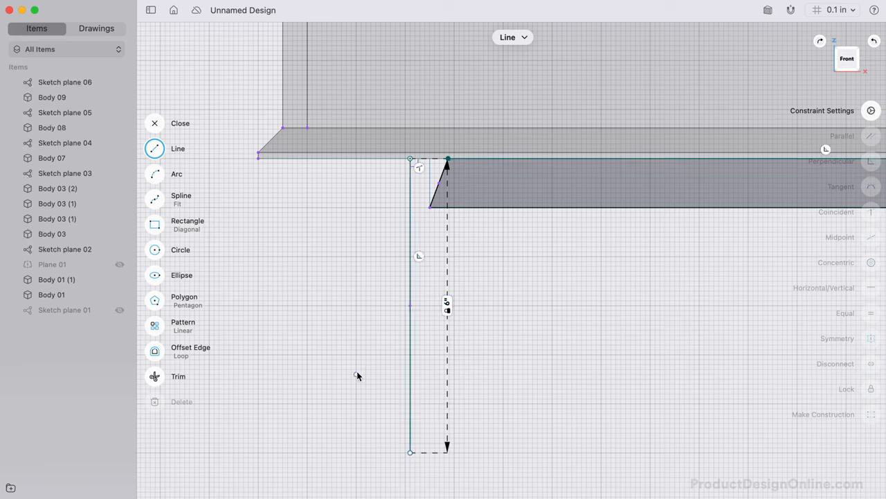
Convert the 6 in vertical sketch line into a construction guide
left_click(410, 312)
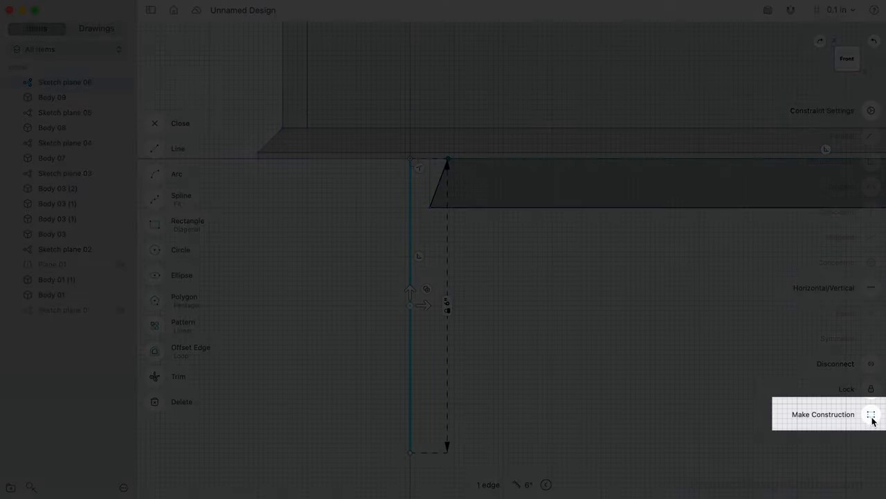
left_click(823, 413)
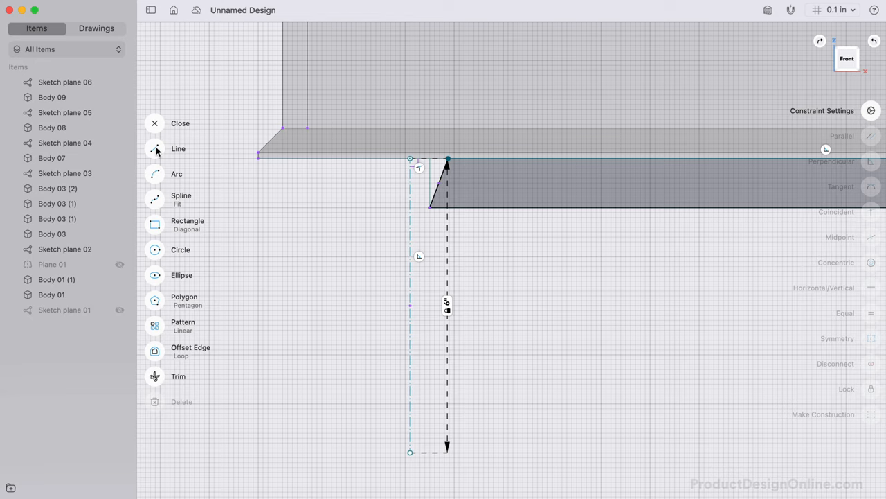
Draw the angled leg outline from the chamfered corner and extrude it into Body 10
left_click(155, 148)
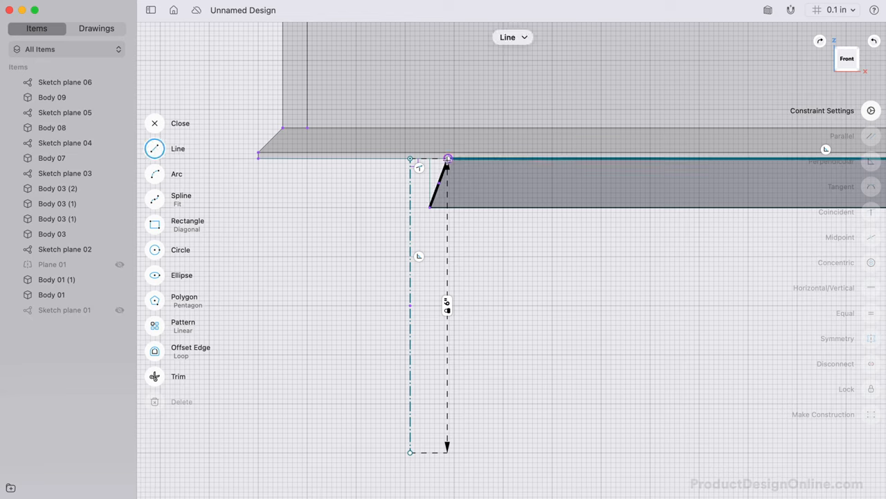
left_click_drag(448, 161, 372, 388)
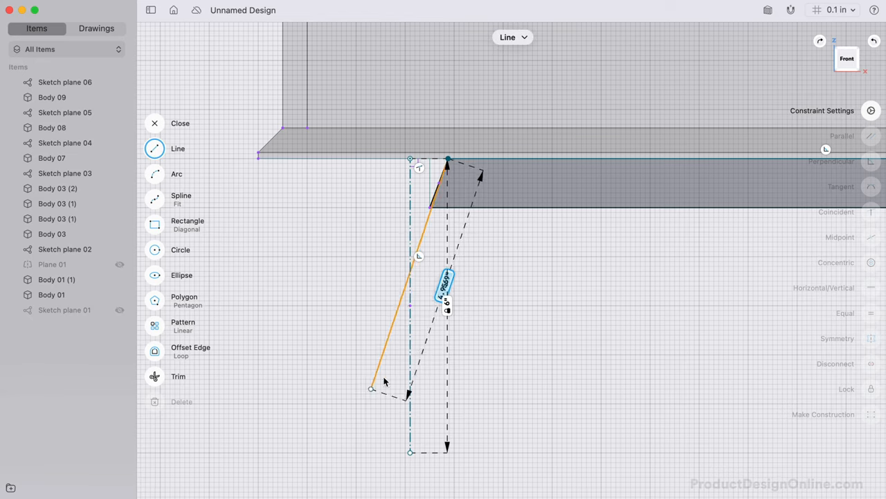
left_click_drag(373, 389, 341, 403)
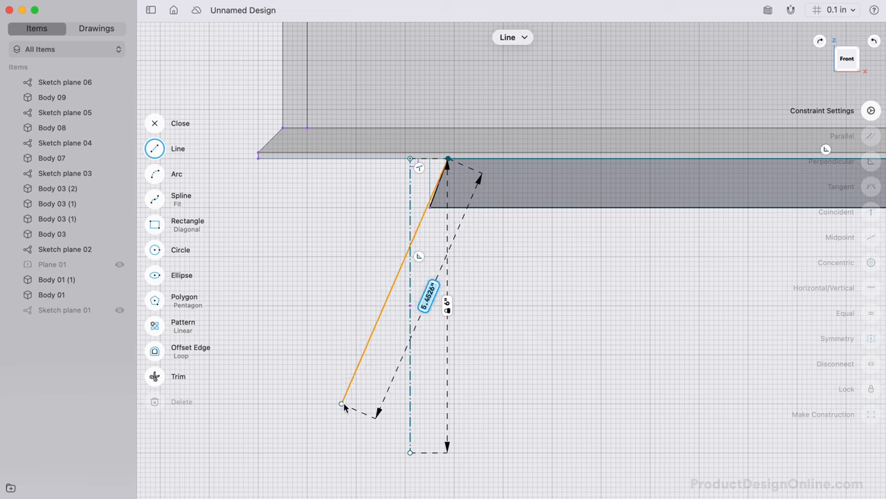
left_click_drag(343, 404, 336, 460)
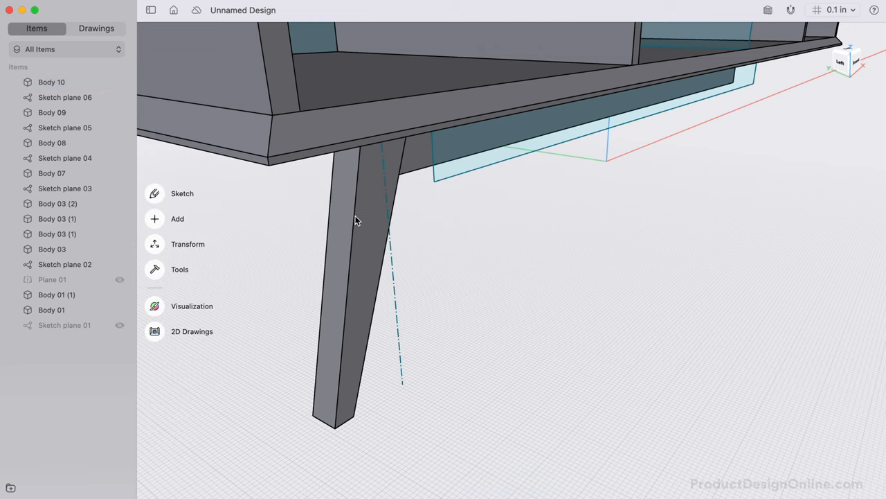
Round the leg edge by 1/8 in and select the support bar
left_click(360, 222)
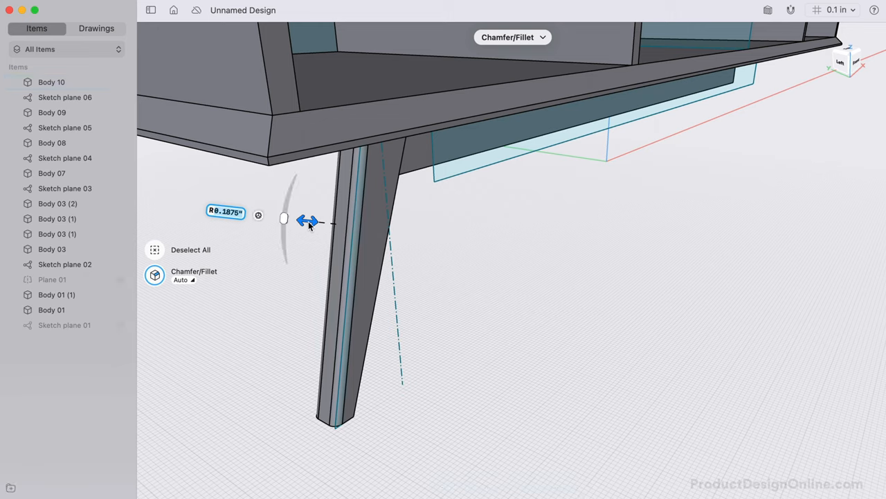
type("1/8 in")
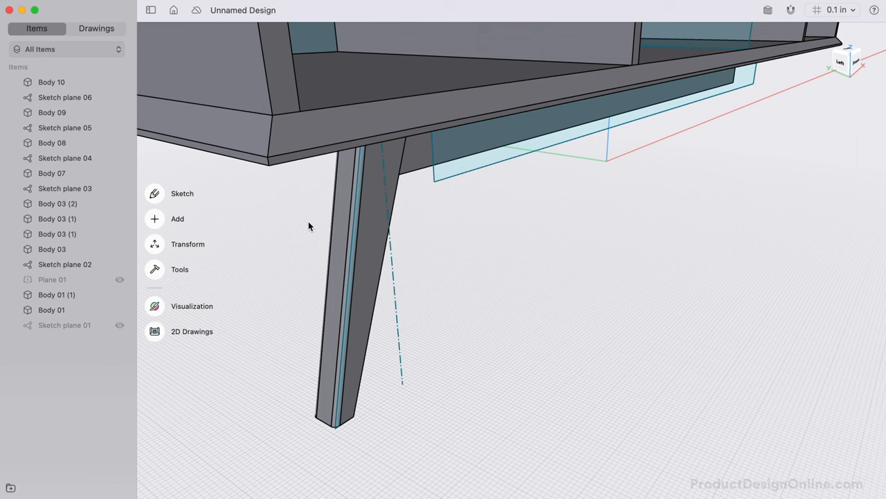
left_click(340, 277)
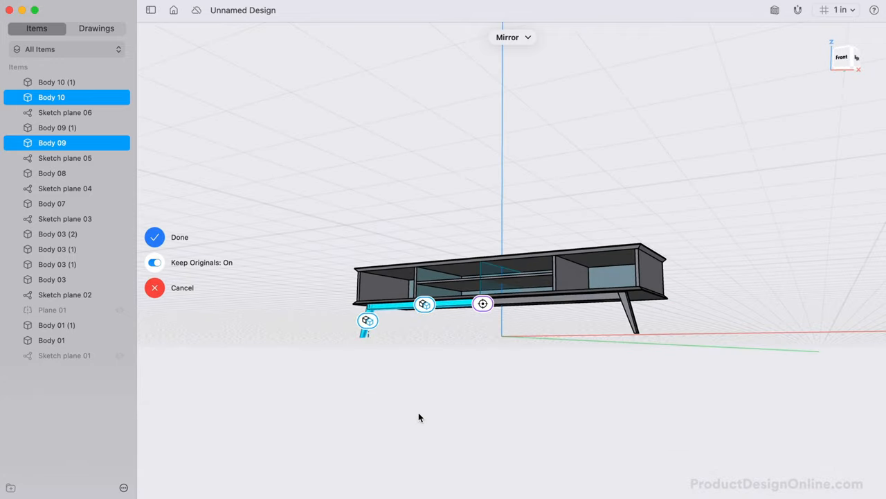
Mirror Body 09 and Body 10 keeping originals, then union a leg with its bar
left_click(154, 237)
type("un")
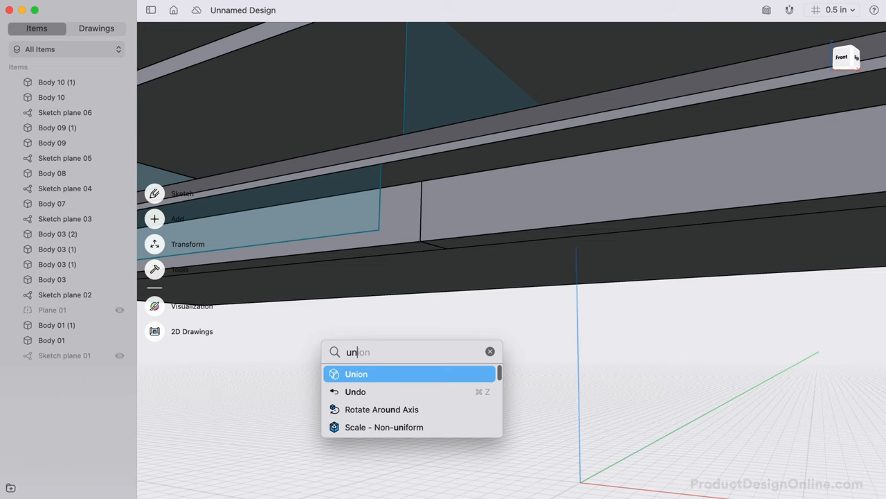
left_click(356, 373)
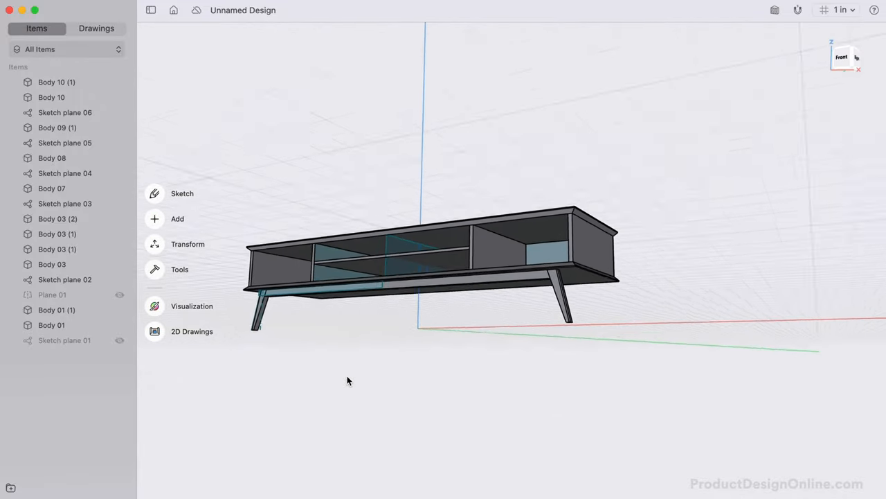
scroll("down", 3)
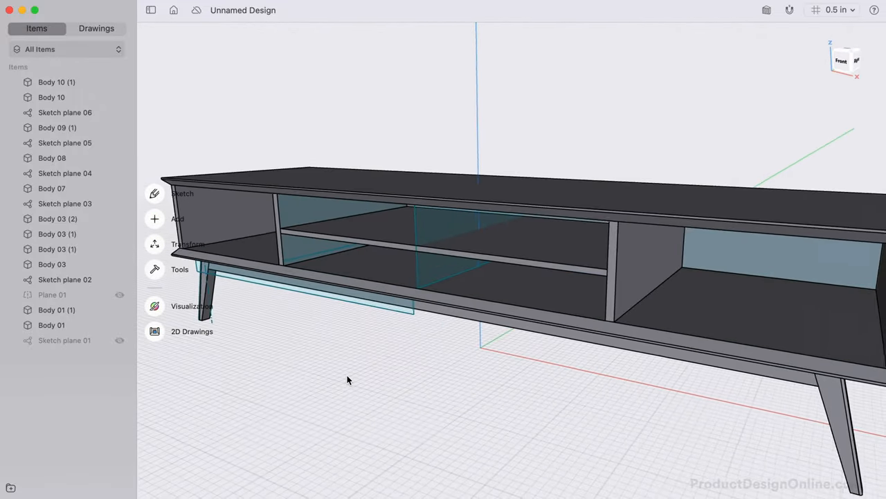
Add midplane Plane 02 between the cabinet's end faces
type("mid")
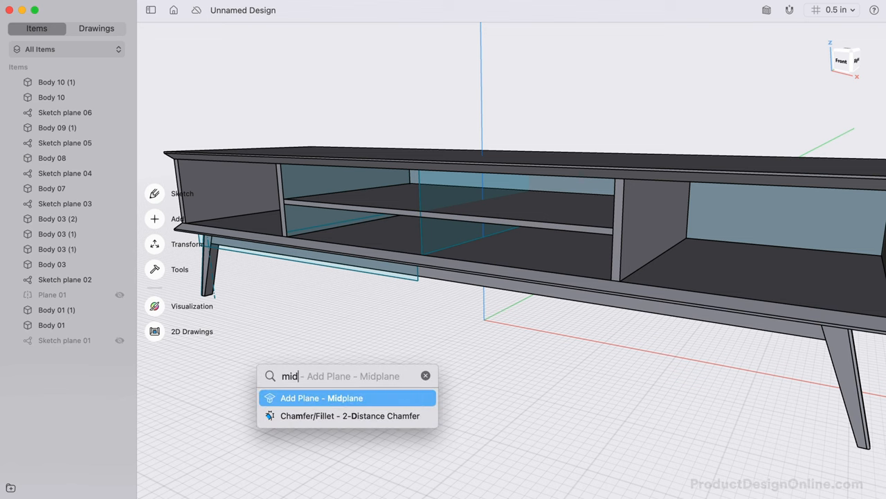
left_click(322, 397)
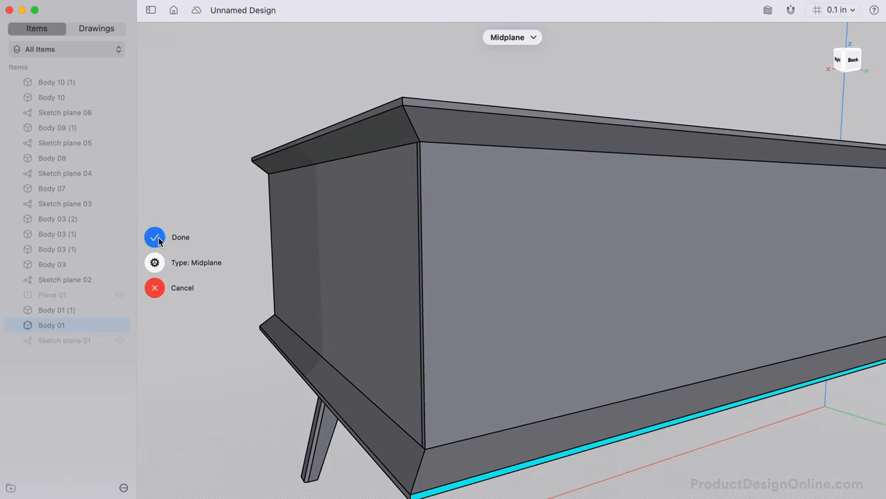
left_click(155, 237)
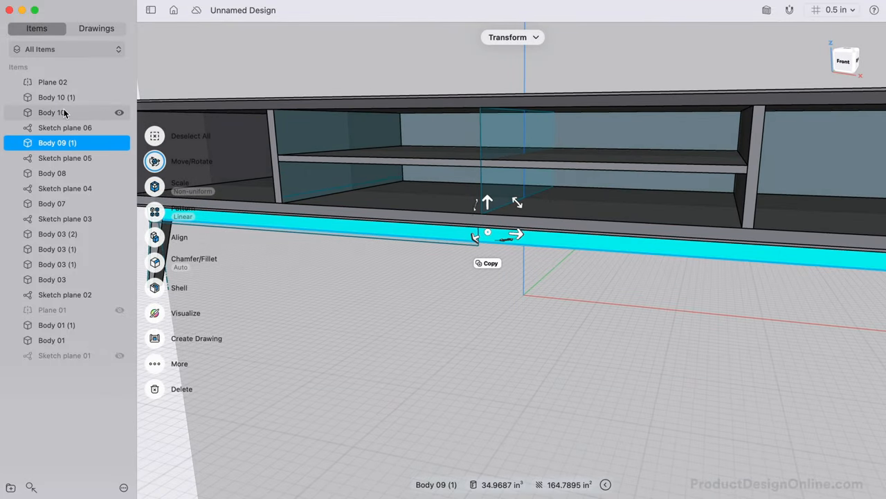
Mirror Body 10, Body 10 (1) and Body 09 (1) across Plane 02 for four legs
left_click(52, 113)
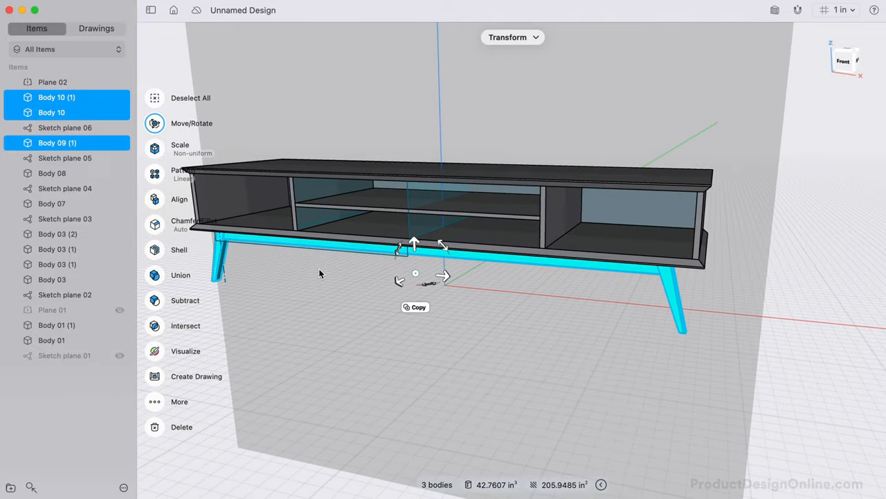
type("mirror")
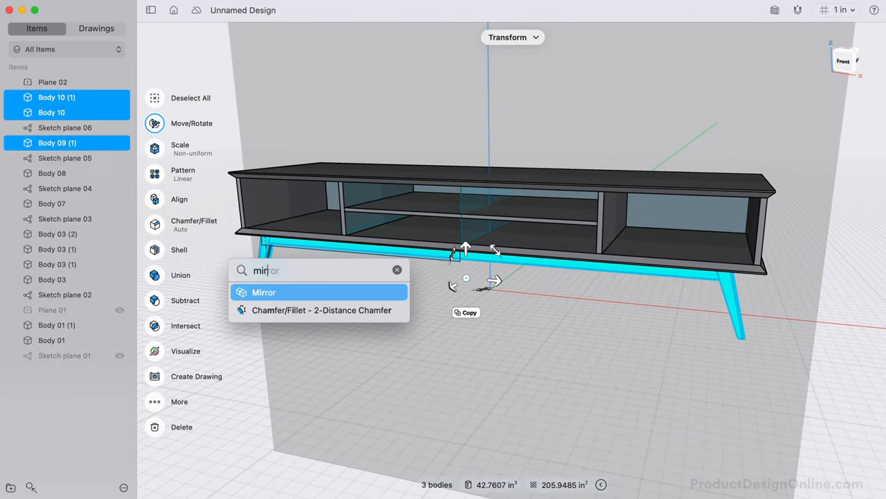
left_click(264, 292)
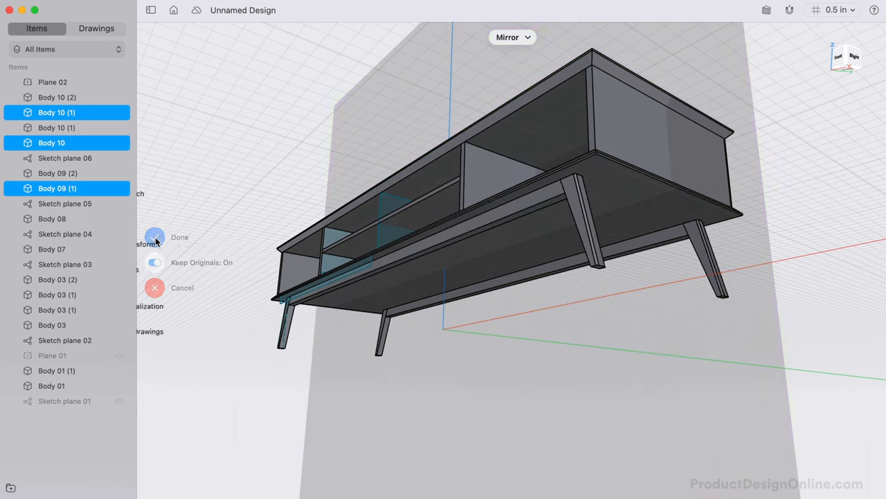
left_click(155, 237)
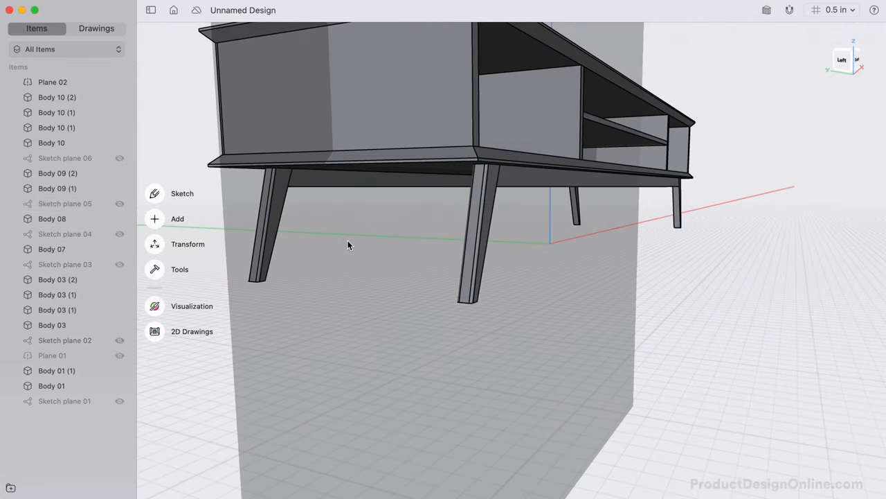
Sketch a 0.8 in × 0.8 in square at a leg top on Sketch plane 07
left_click(182, 193)
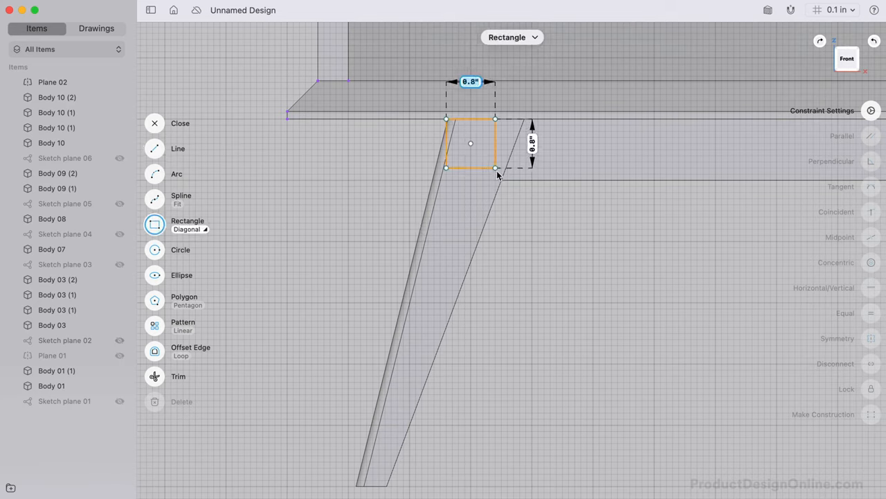
left_click_drag(495, 167, 488, 186)
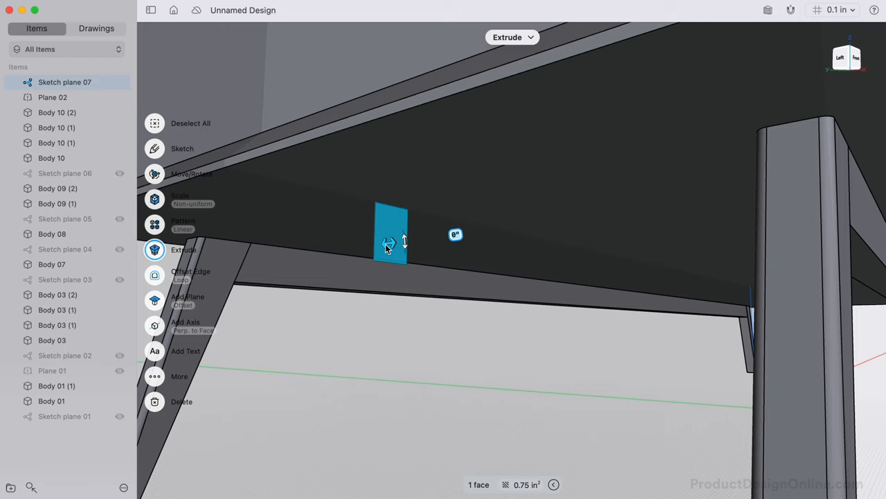
Extrude the square into Body 15 and replace its end face with the leg face
left_click_drag(390, 241, 477, 232)
type("replace")
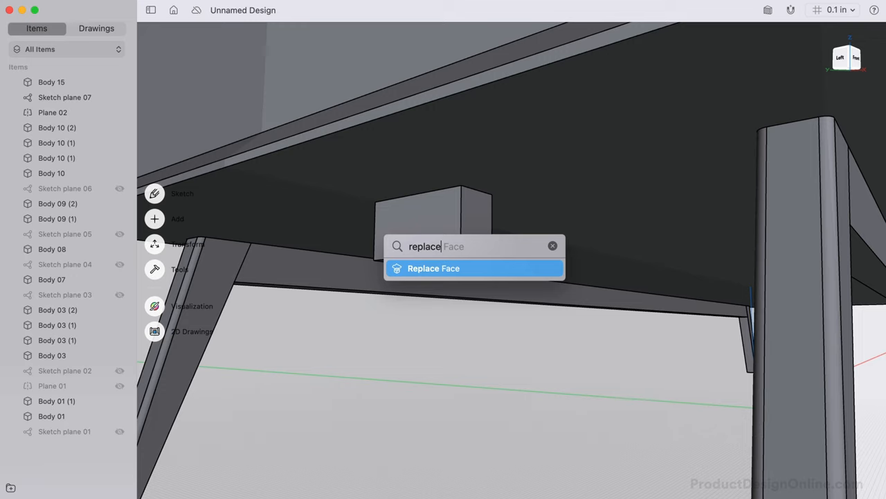
left_click(434, 268)
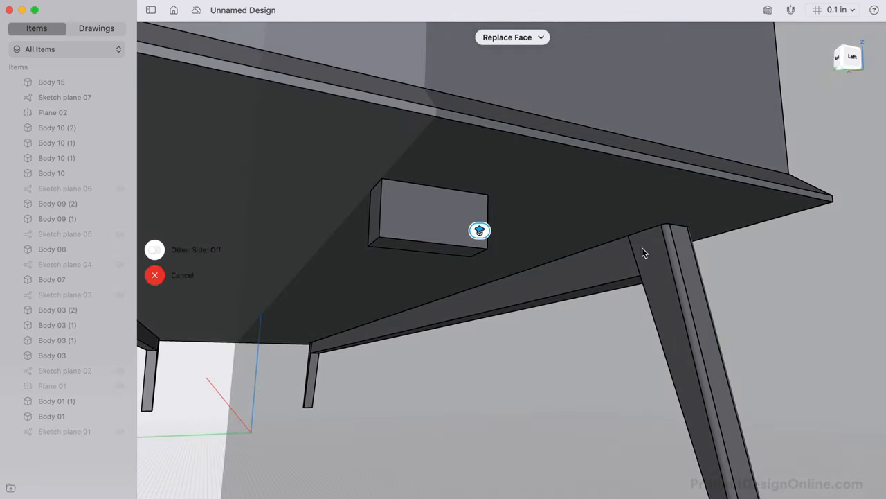
left_click(647, 253)
type("repla")
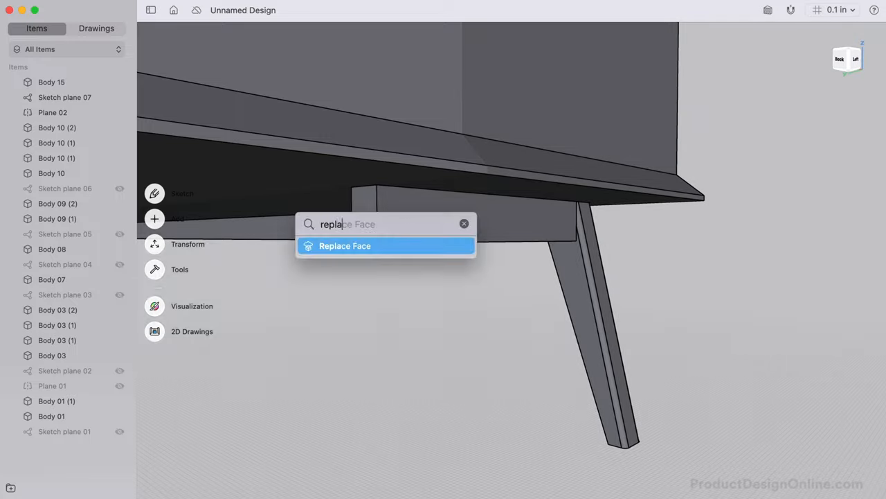
Replace Body 15's other end face, orbiting to reach the far leg
left_click(344, 245)
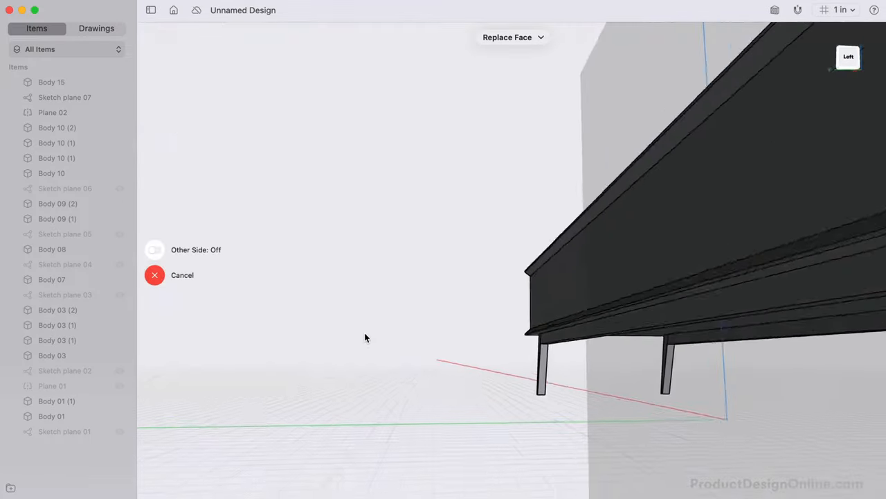
left_click_drag(366, 338, 256, 231)
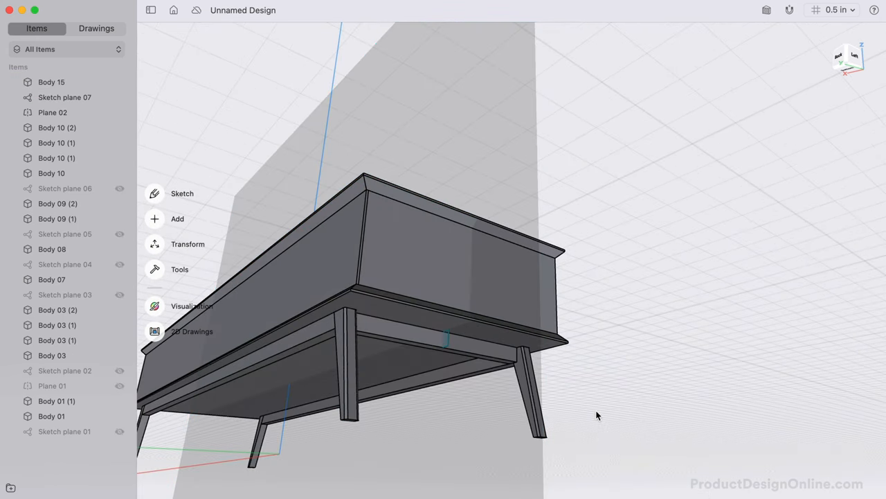
Close the credenza design and return to the Discover home screen
left_click(187, 244)
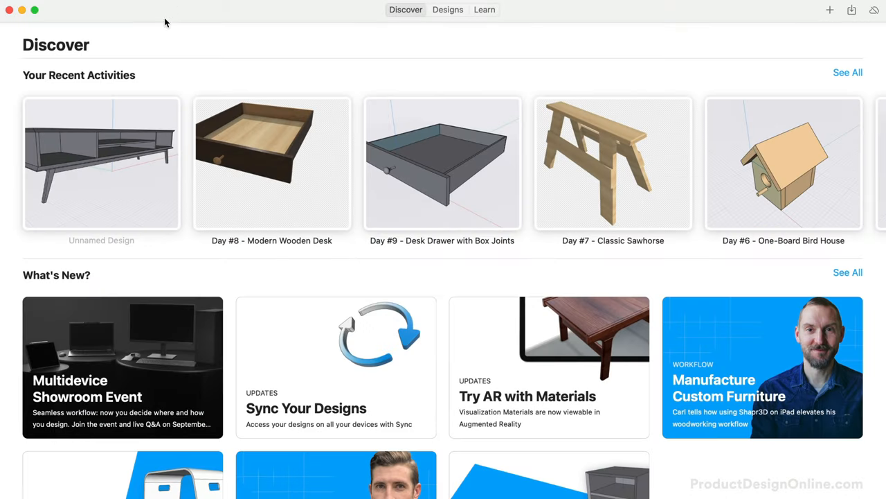
On the Designs page, retitle the Unnamed Design, typing 'Modern Credenz' so far
left_click(447, 10)
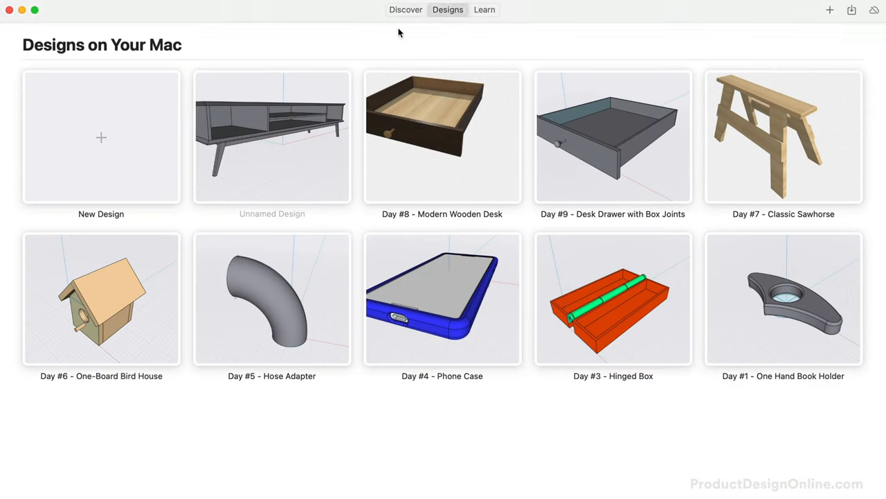
type("M")
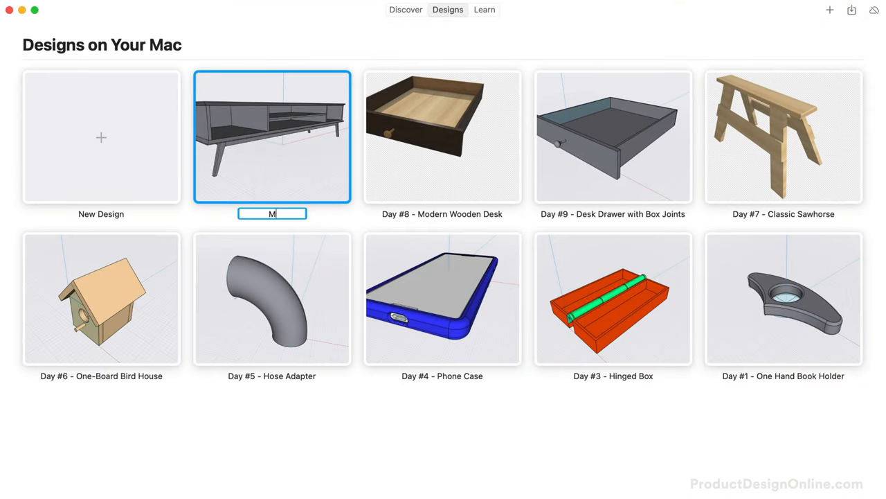
type("odern Credenz")
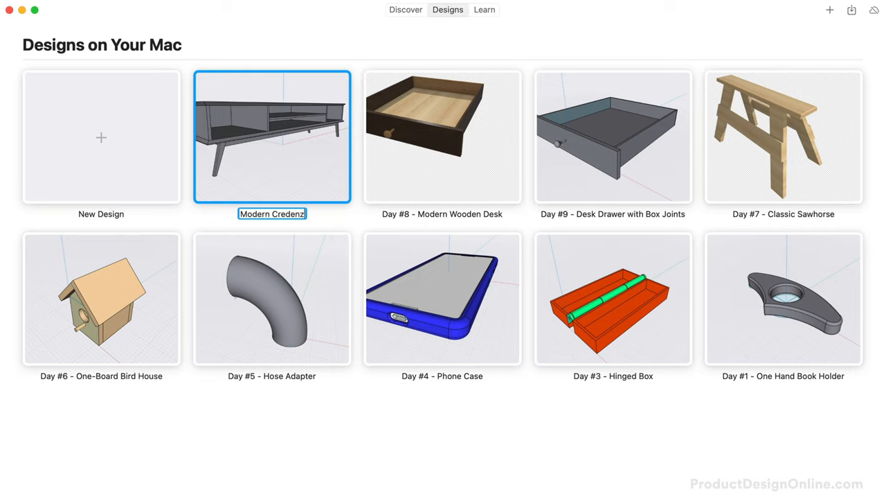